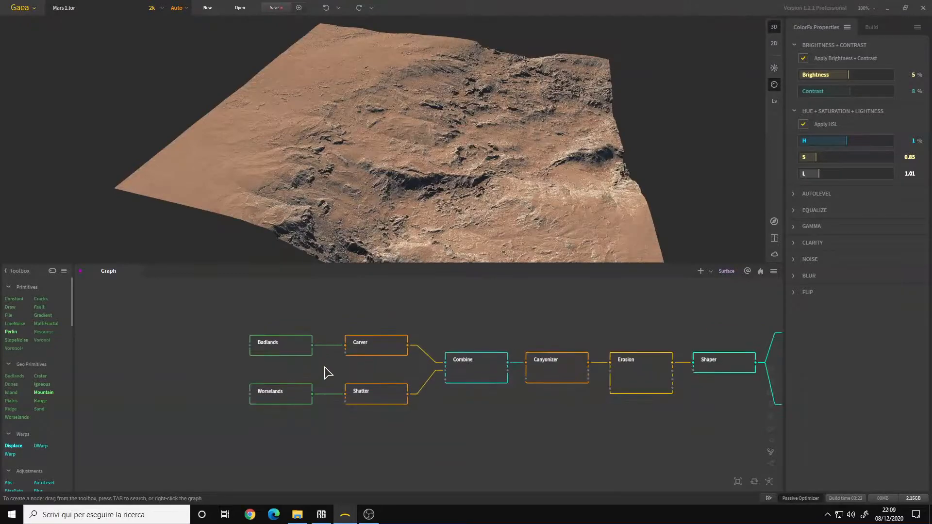
- Preview the Badlands, Carver and Worselands nodes, then orbit the Worselands terrain preview
left_click(275, 342)
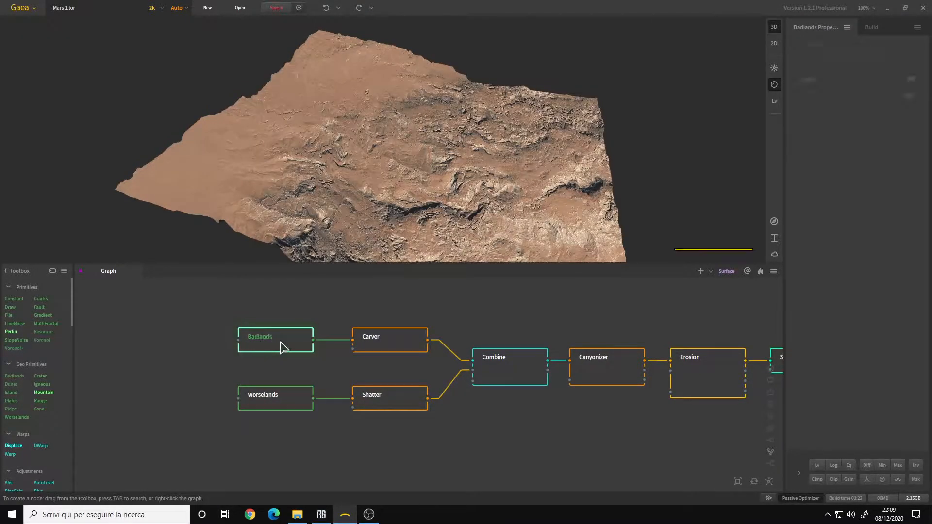
left_click(275, 337)
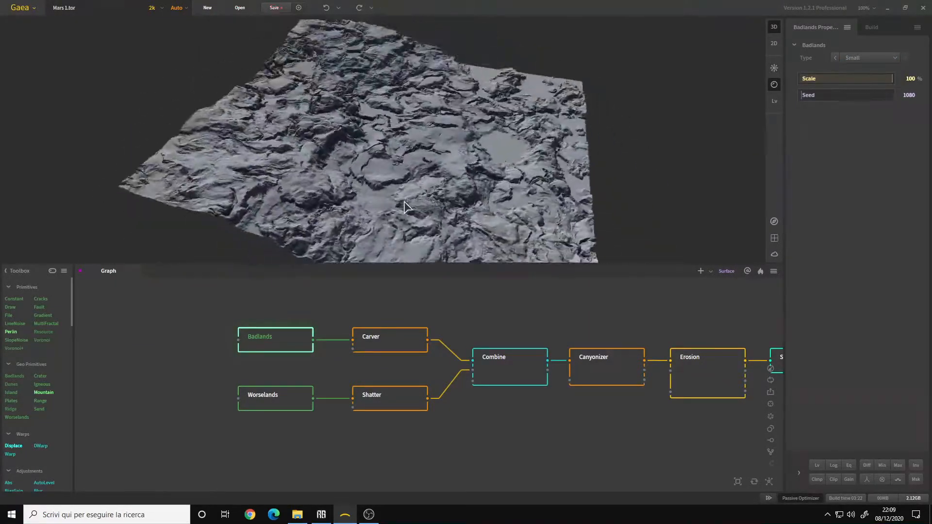
left_click(390, 336)
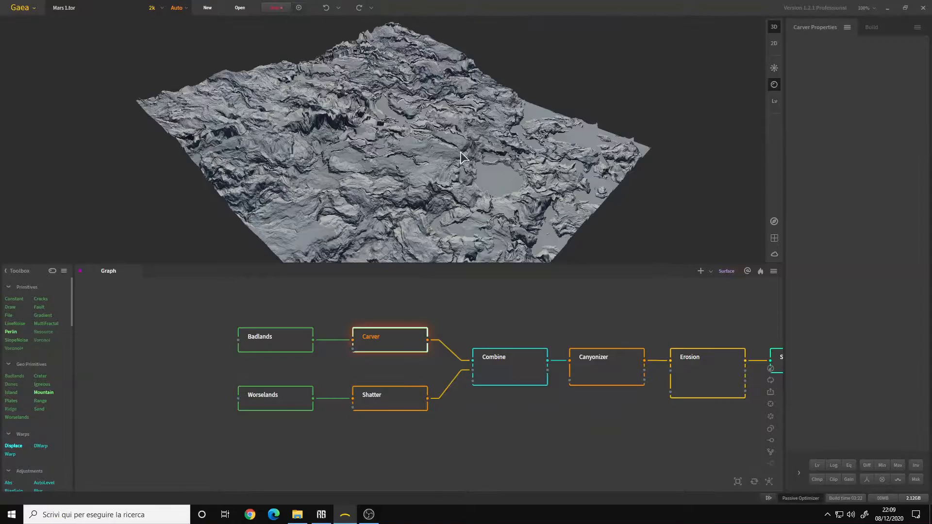
left_click(389, 337)
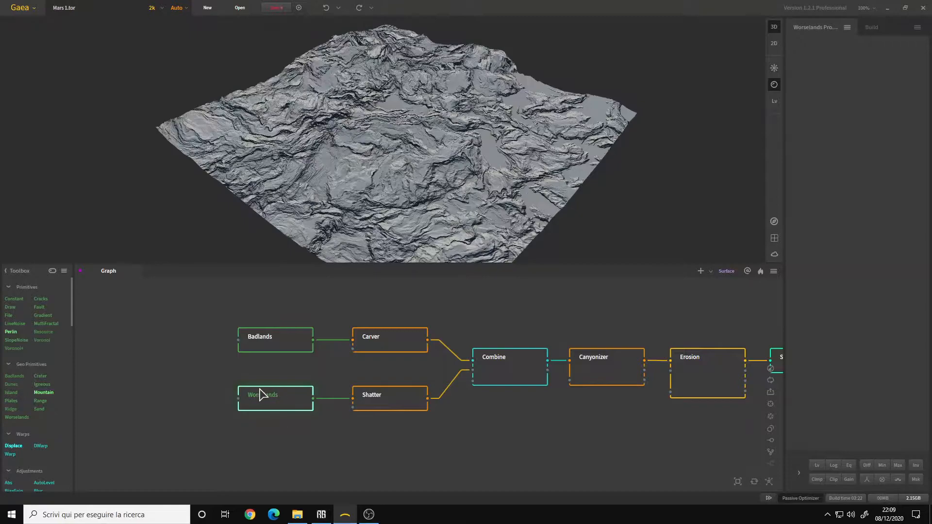
left_click(275, 398)
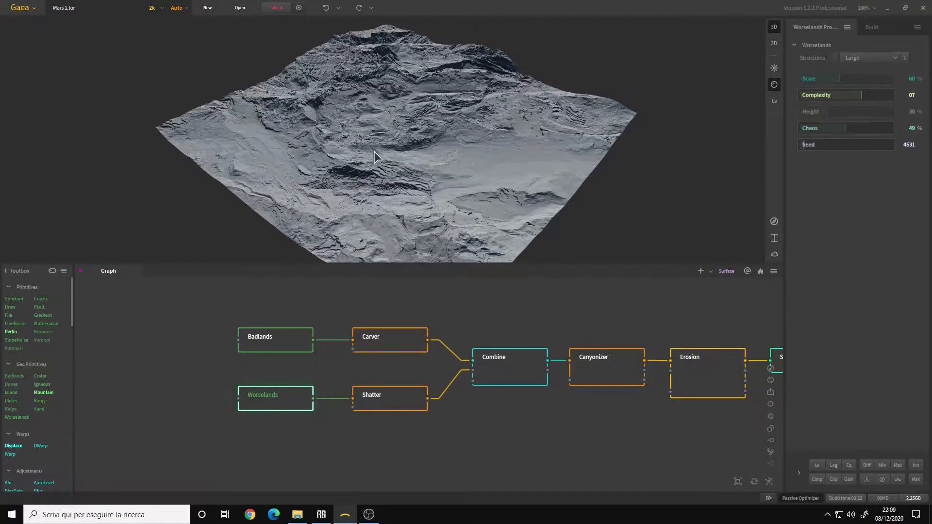
left_click_drag(374, 156, 416, 159)
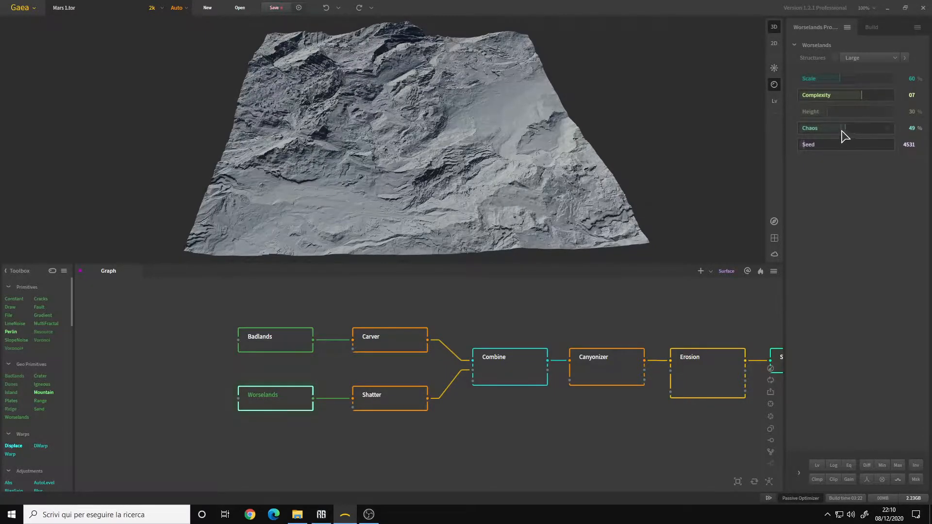
- Preview the Shatter node, check the Combine node's Method, then show the Canyonizer node
left_click(389, 394)
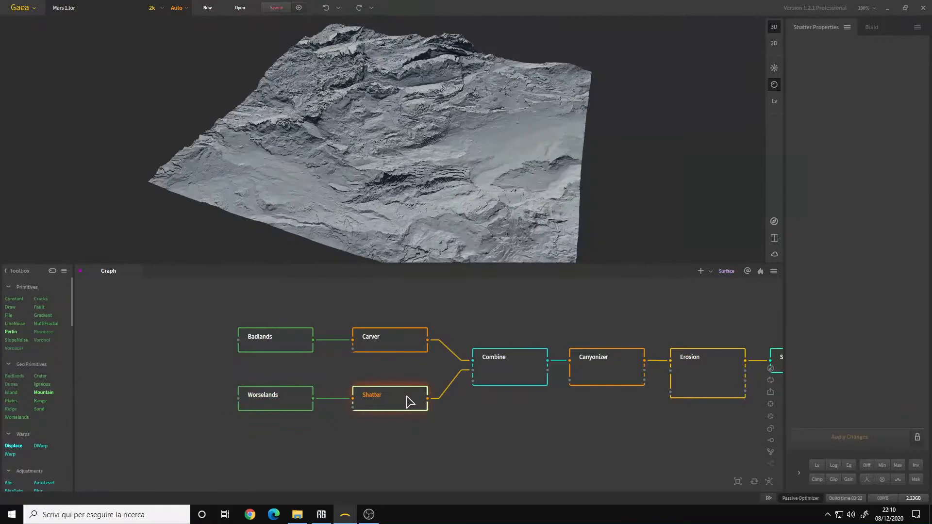
left_click(390, 398)
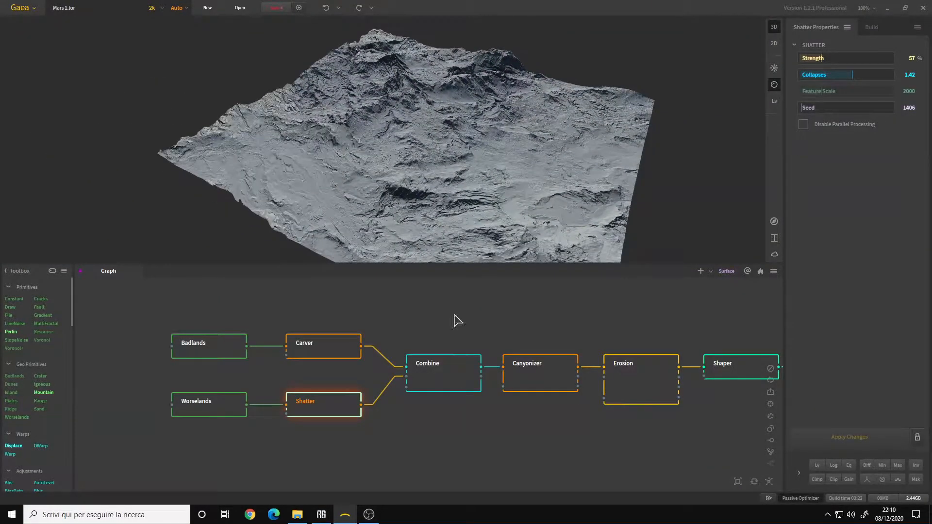
left_click(442, 372)
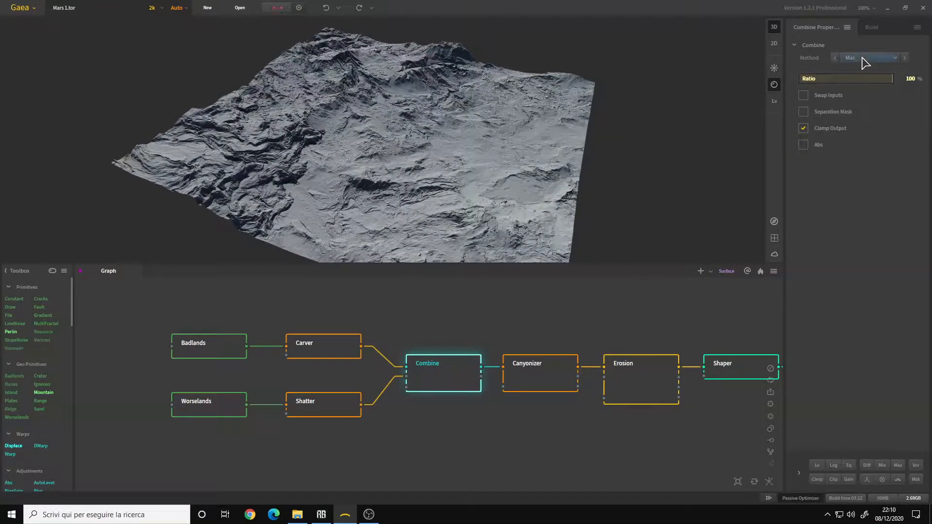
left_click(869, 58)
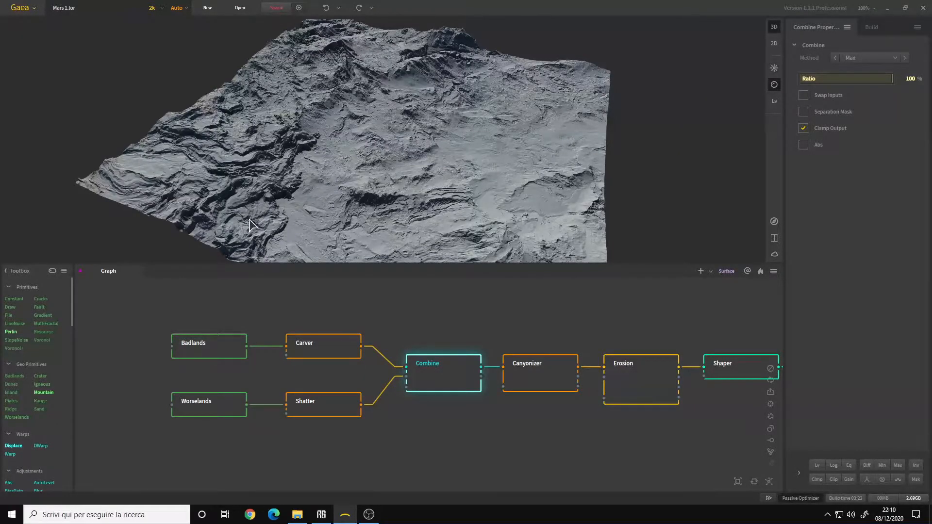
left_click(540, 363)
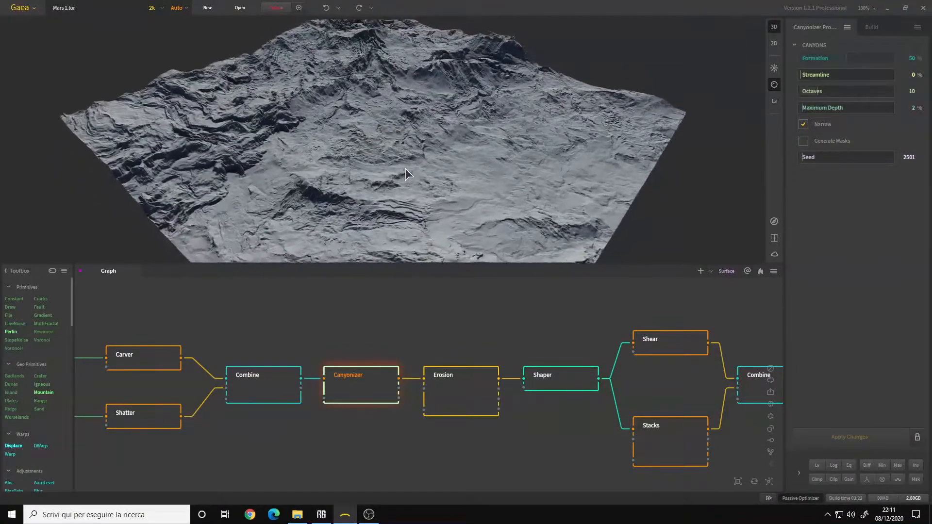
- Open the Canyonizer options list, preview Canyonizer and Erosion terrains, and orbit closer
left_click(847, 27)
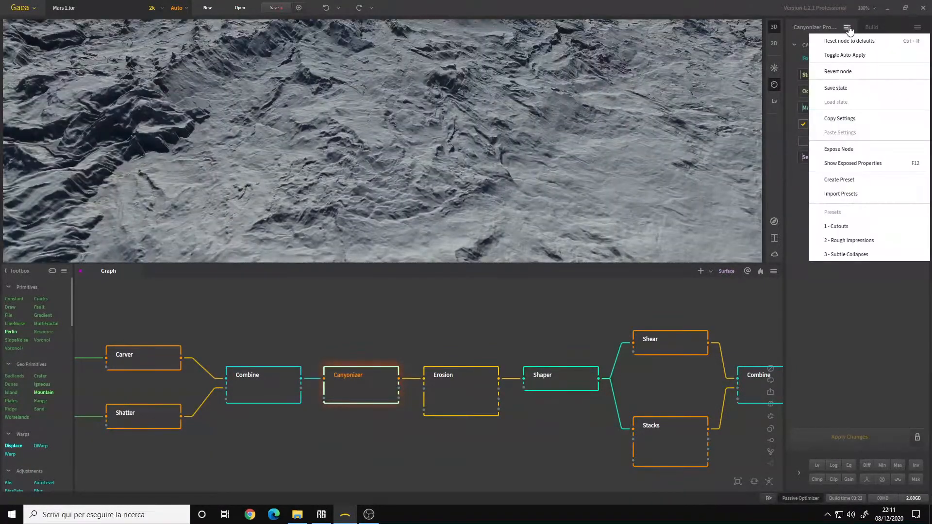
mouse_move(847, 254)
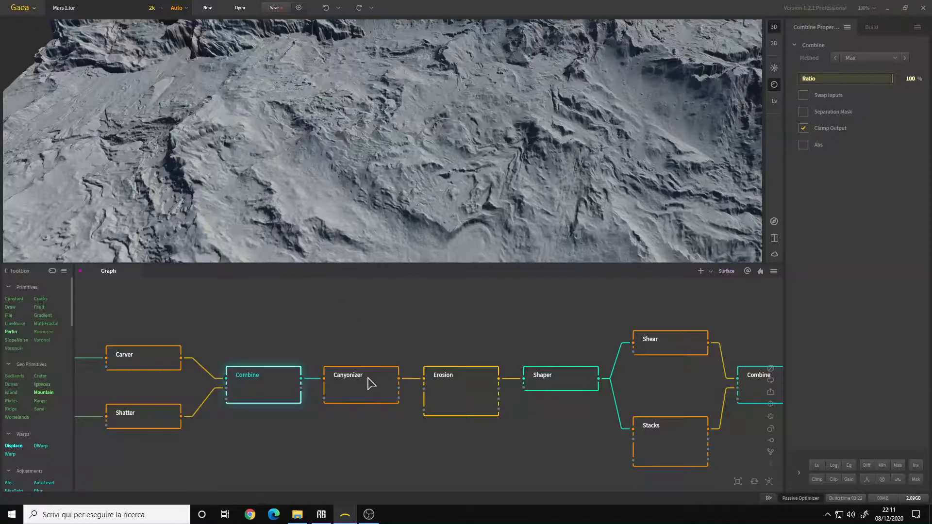
left_click(361, 384)
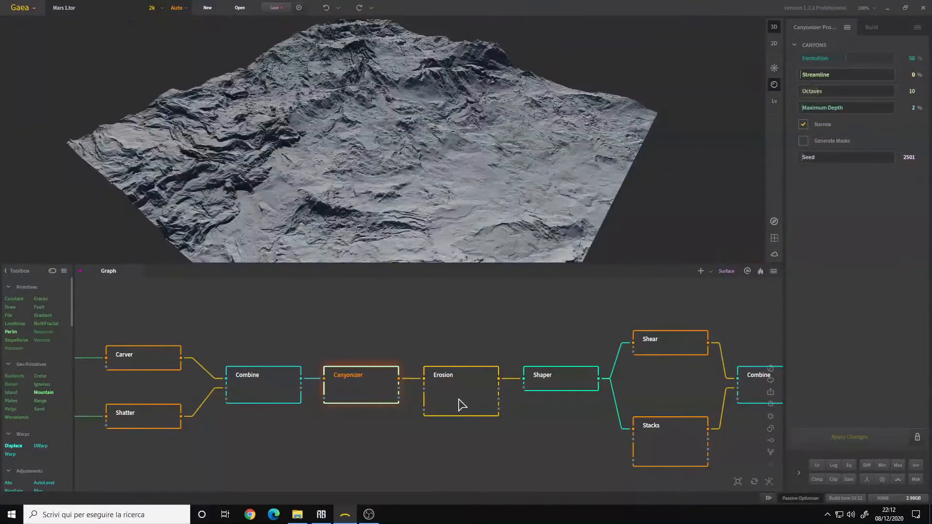
left_click(460, 390)
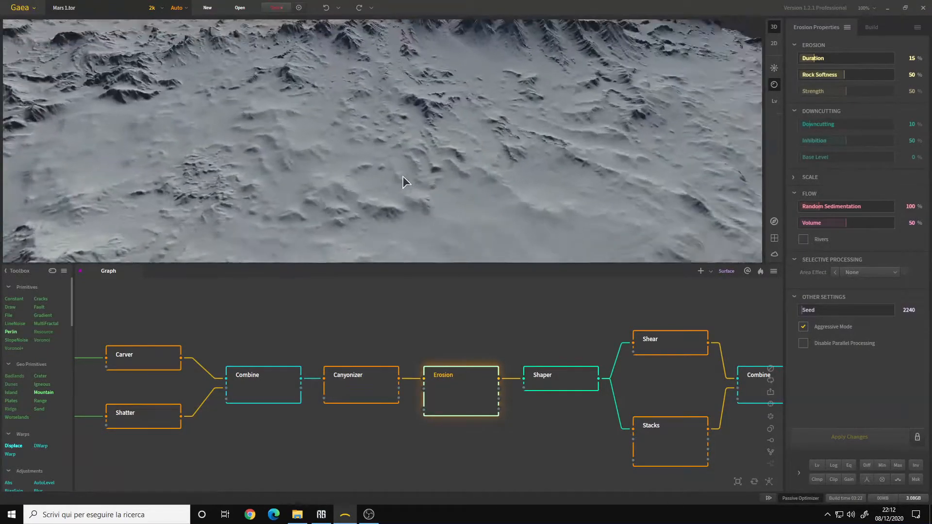
left_click_drag(404, 181, 479, 193)
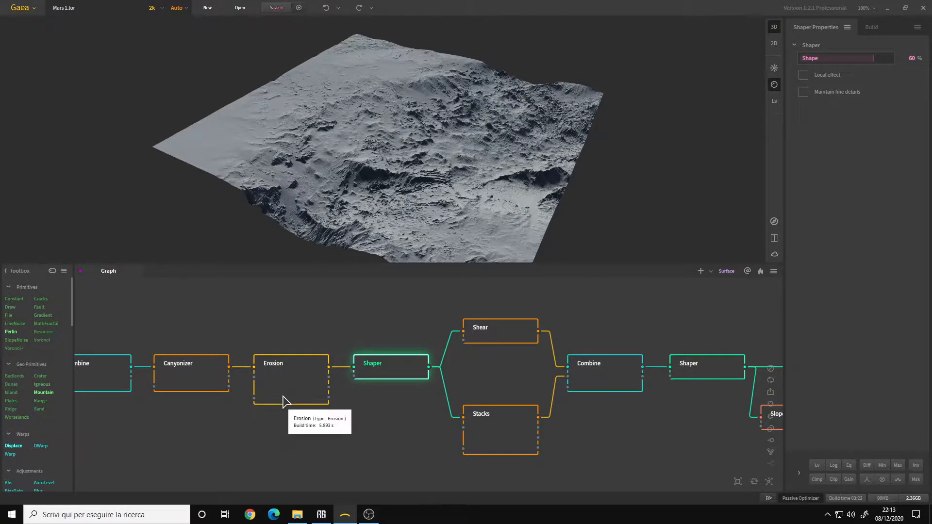
- Preview the Erosion, first Shaper, Shear and Stacks nodes along with their settings
left_click(291, 379)
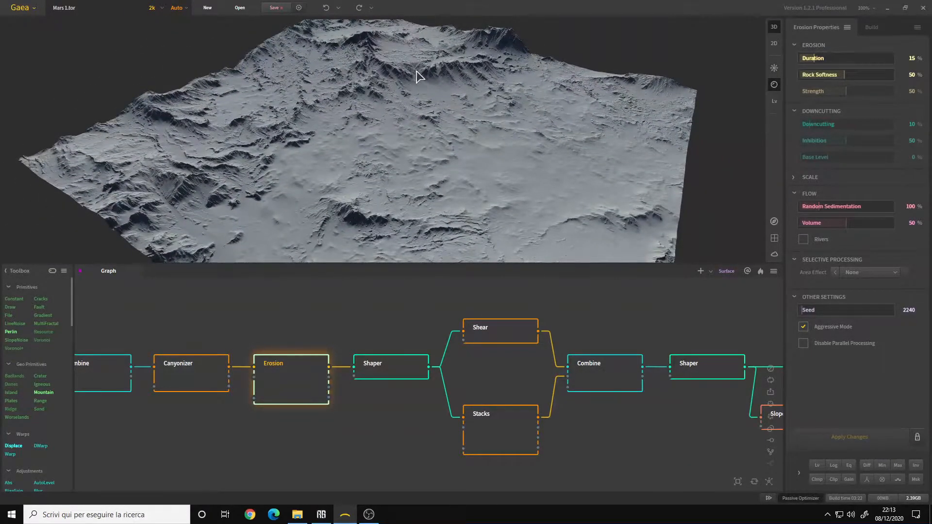
left_click(390, 363)
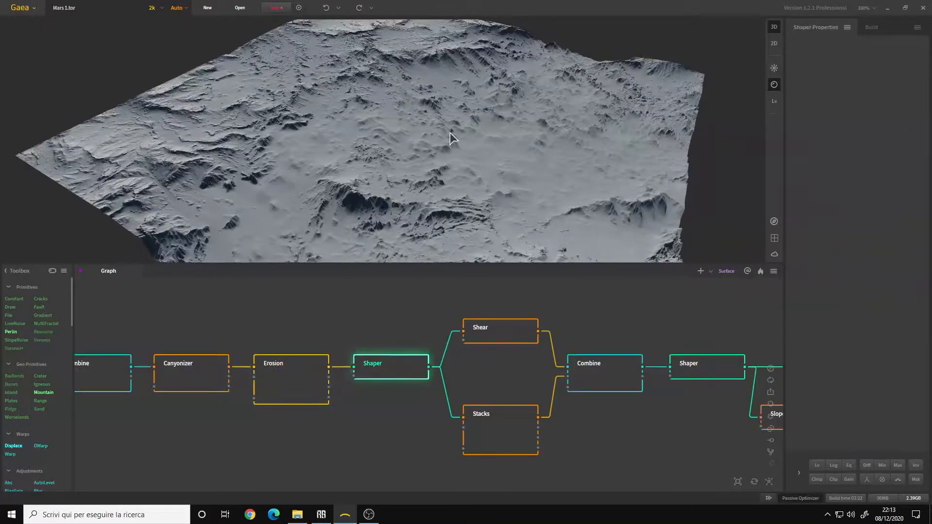
left_click(390, 363)
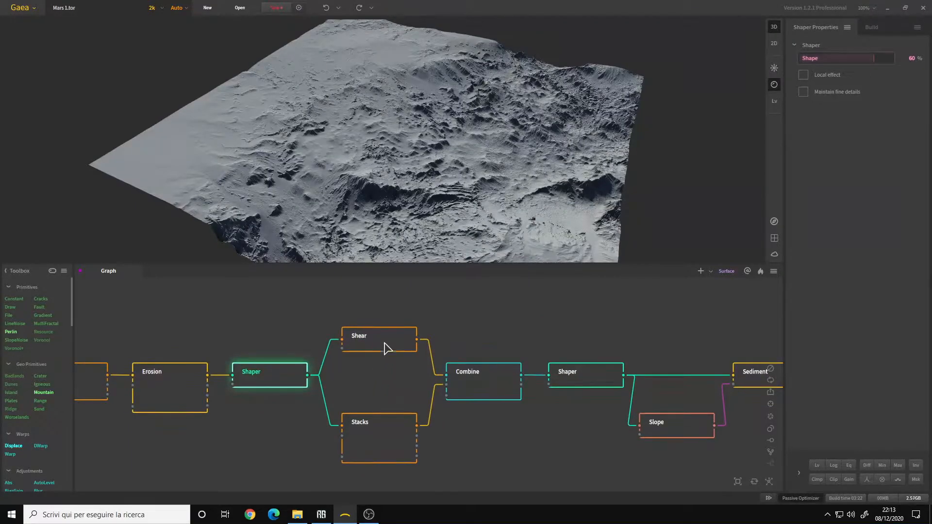
left_click(379, 338)
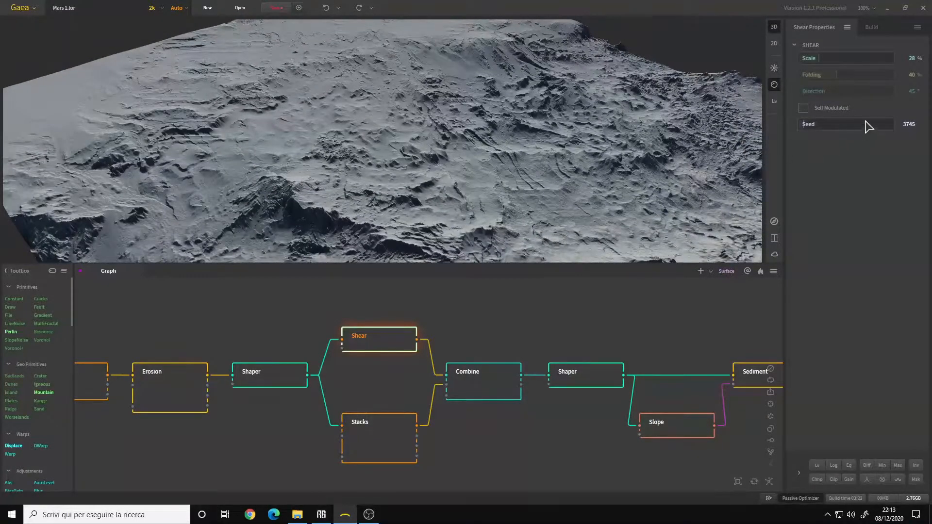
left_click(379, 439)
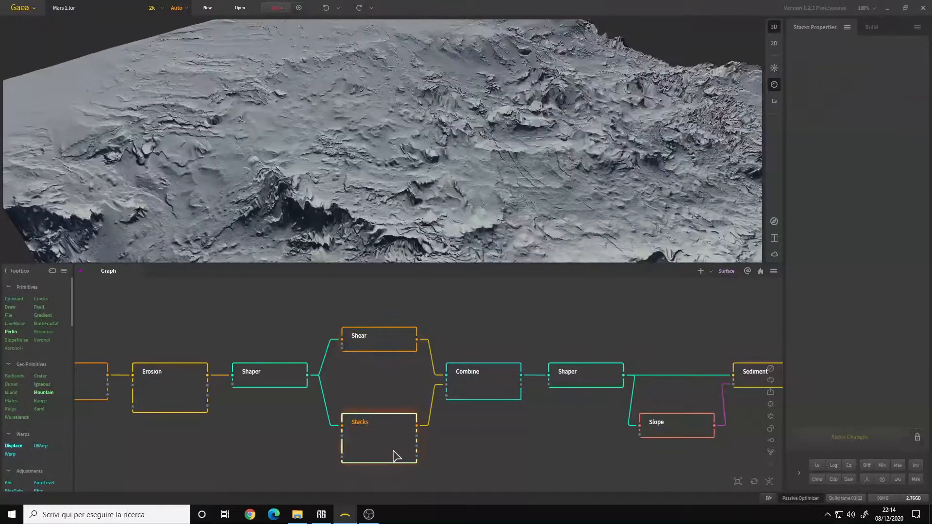
left_click(379, 422)
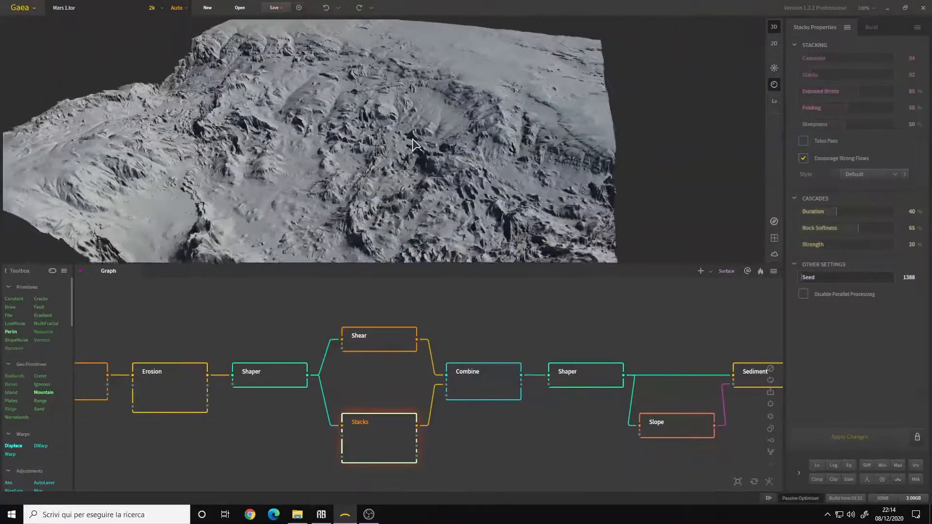
left_click(269, 371)
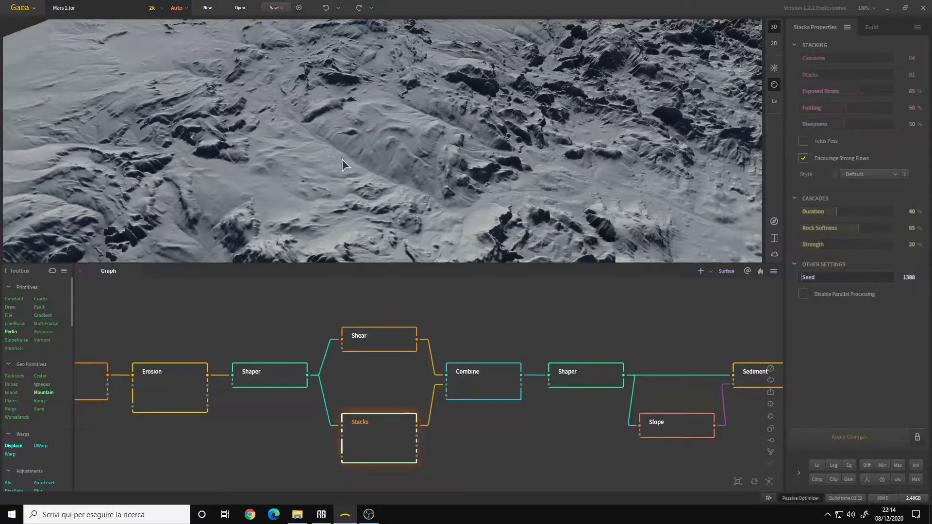
- Preview the second Shaper and second Combine nodes, and view the Shaper's settings
left_click(482, 371)
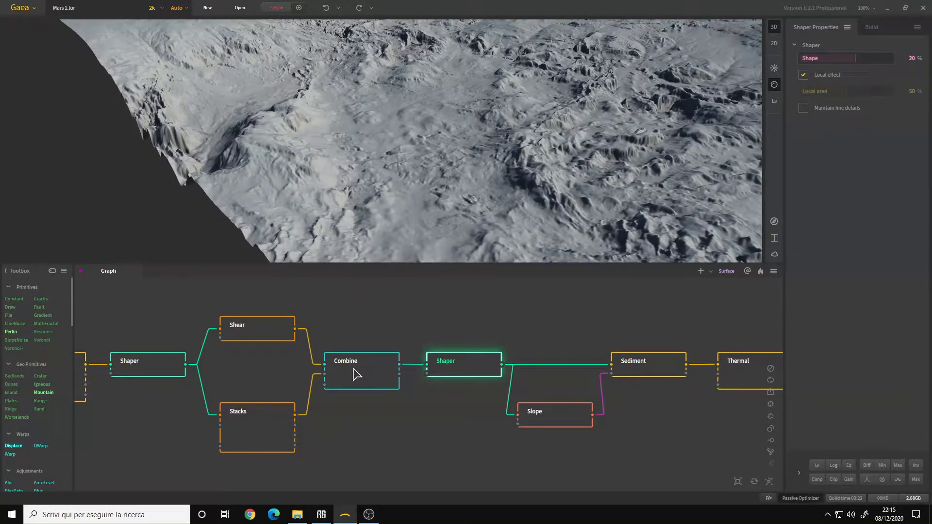
left_click(361, 360)
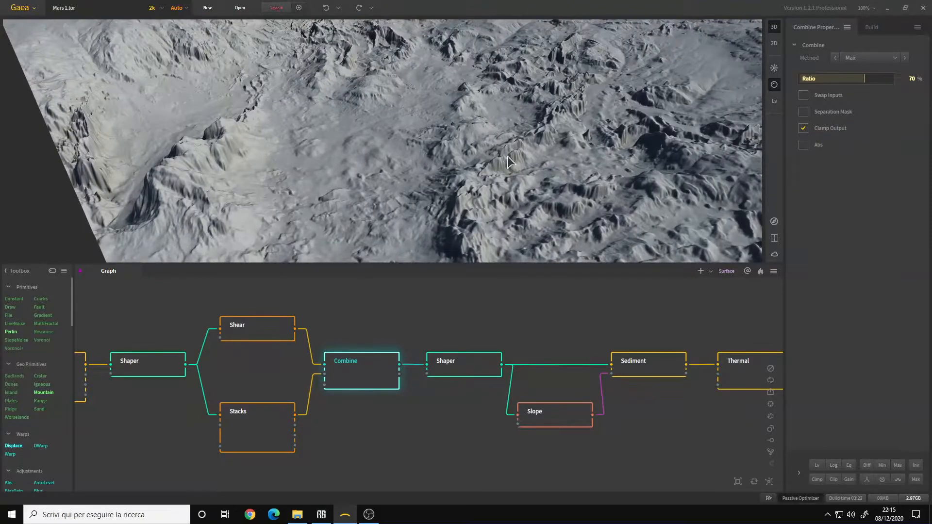
left_click(463, 360)
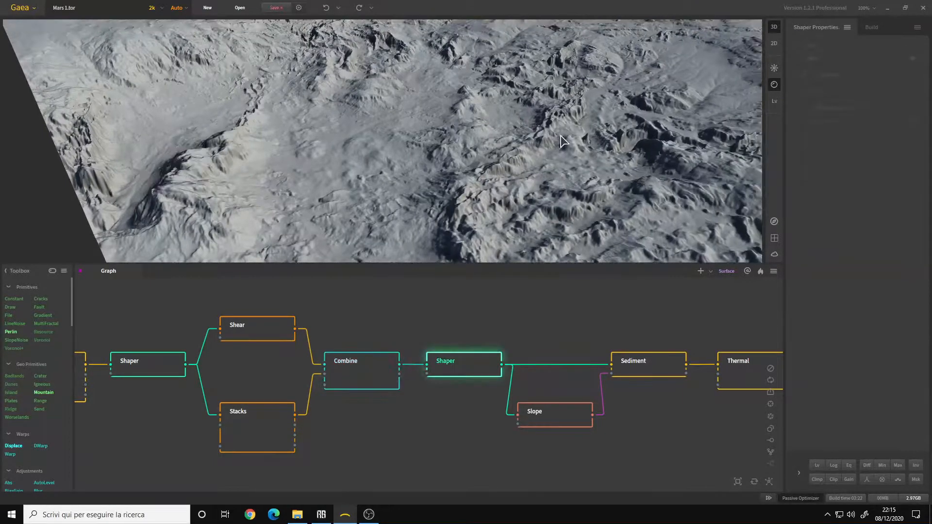
left_click(463, 360)
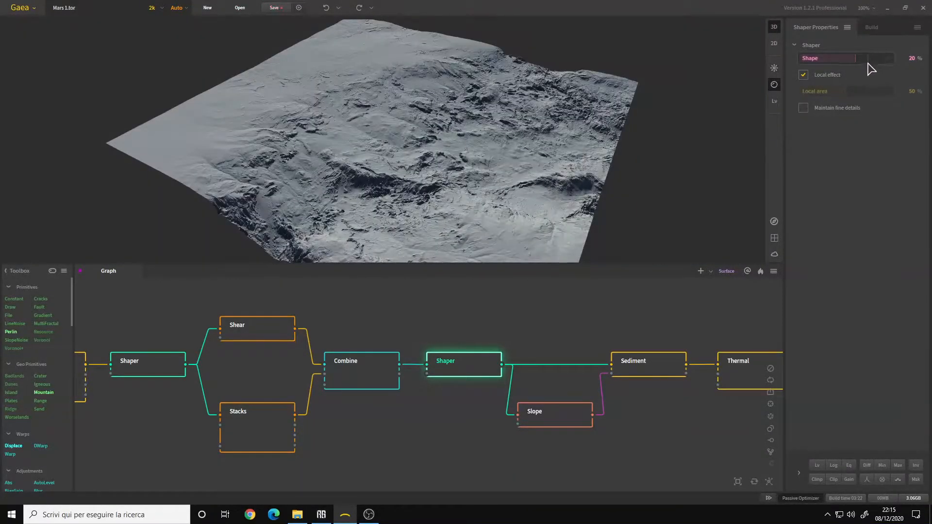
left_click(803, 75)
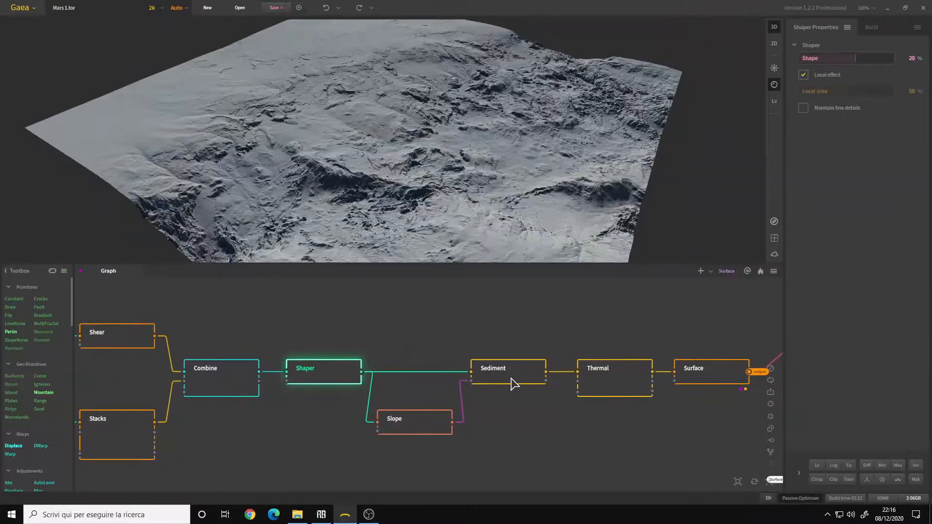
- Preview the Sediment node's terrain and inspect its erosion settings
left_click(507, 368)
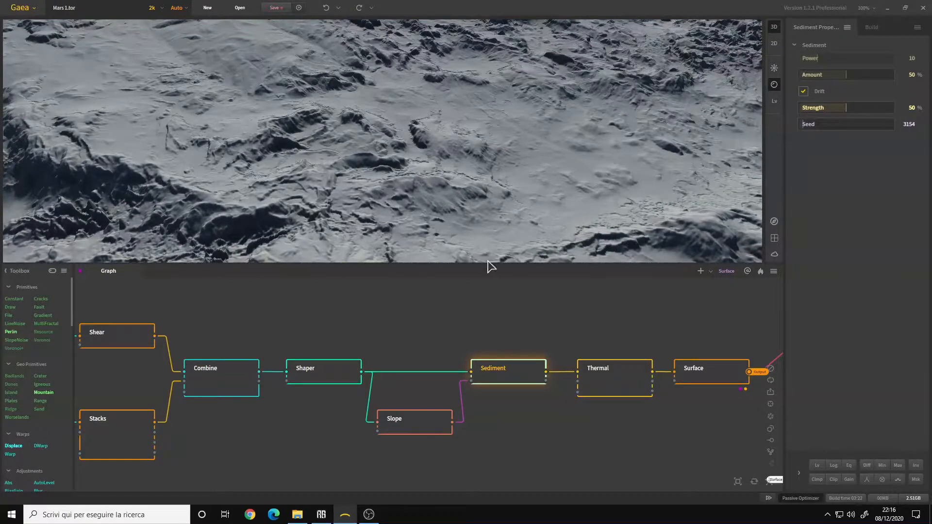
left_click(323, 372)
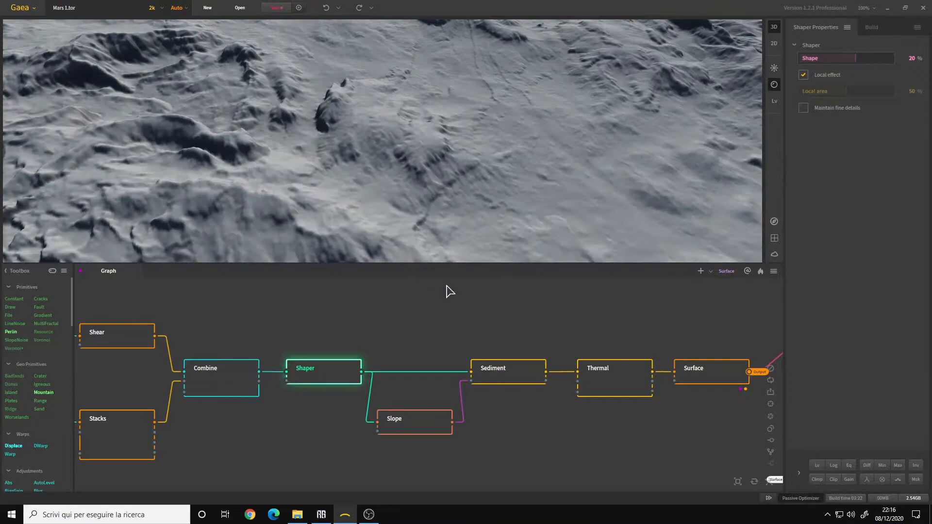
left_click(508, 367)
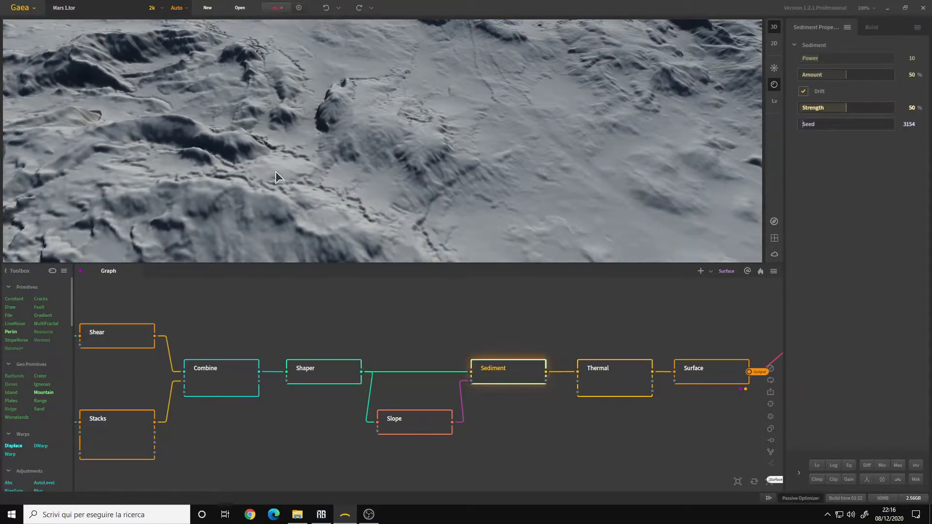
mouse_move(397, 194)
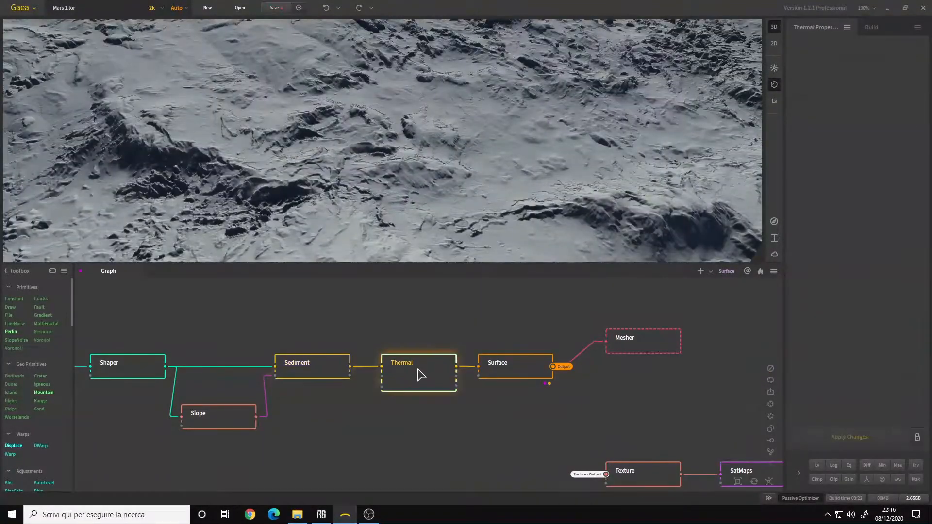
left_click(417, 362)
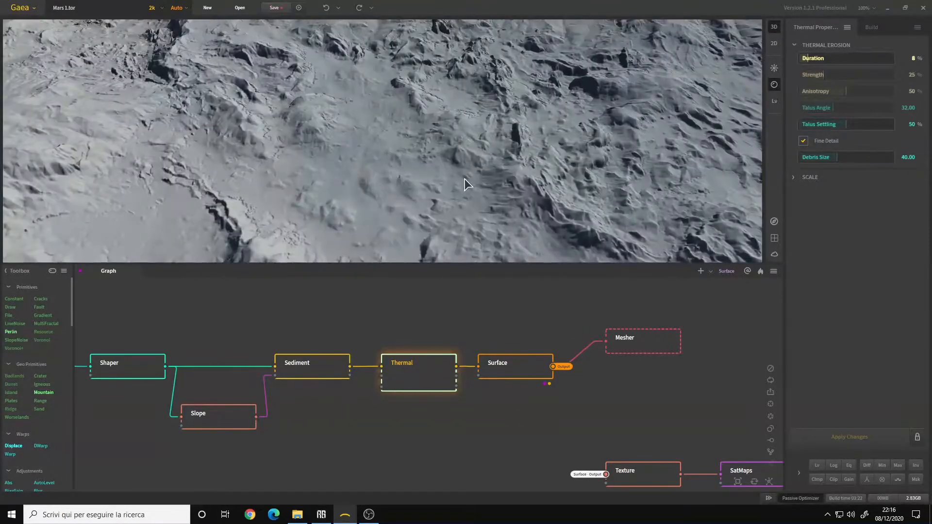
left_click(312, 363)
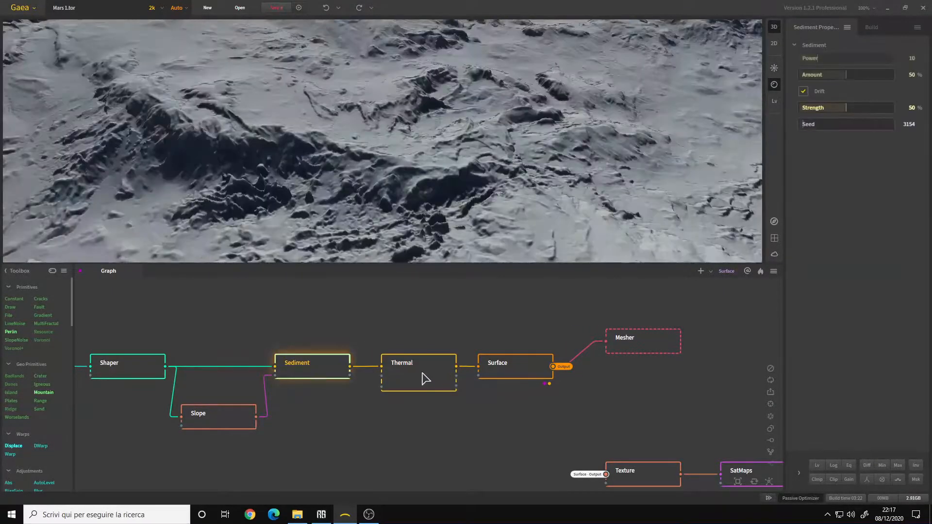
left_click(418, 372)
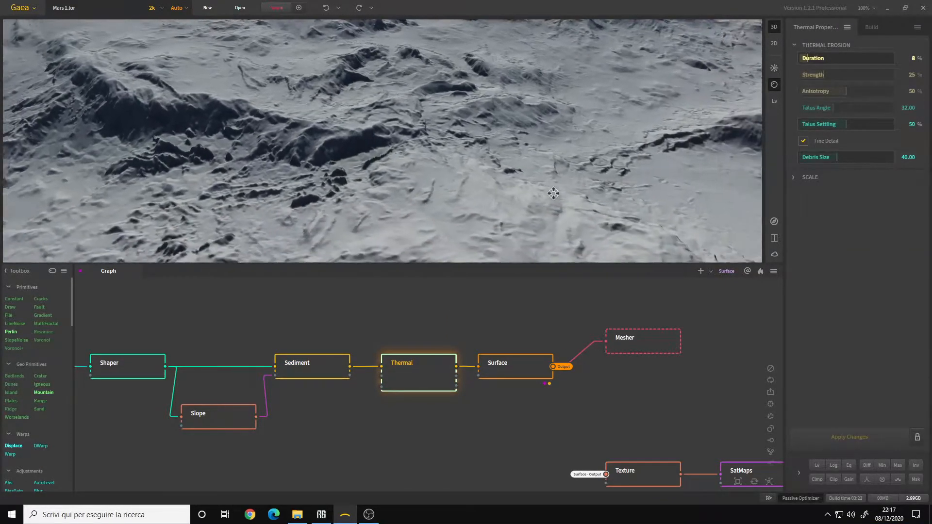
left_click(312, 363)
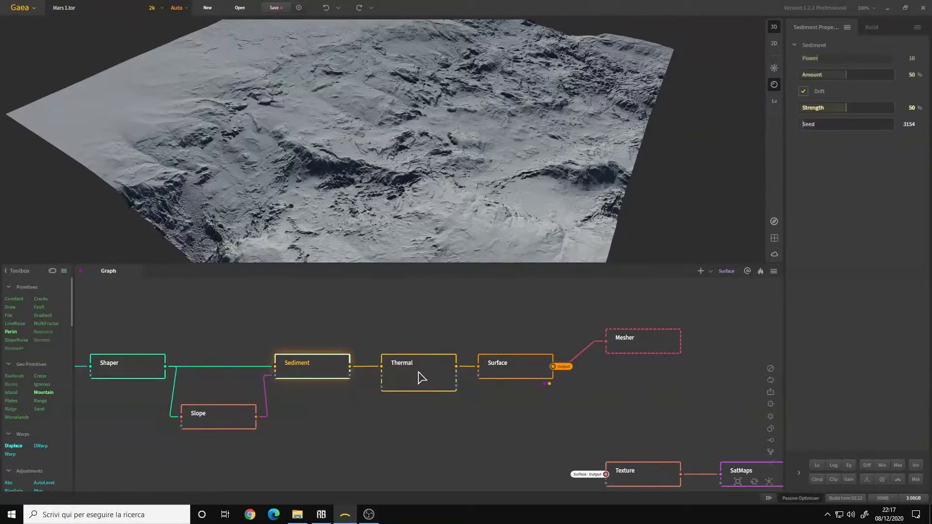
left_click(418, 362)
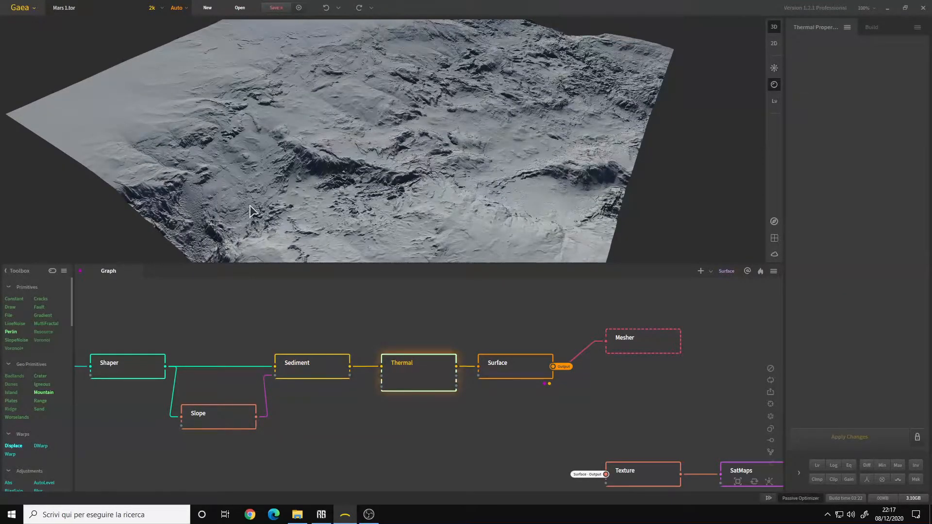
left_click(516, 363)
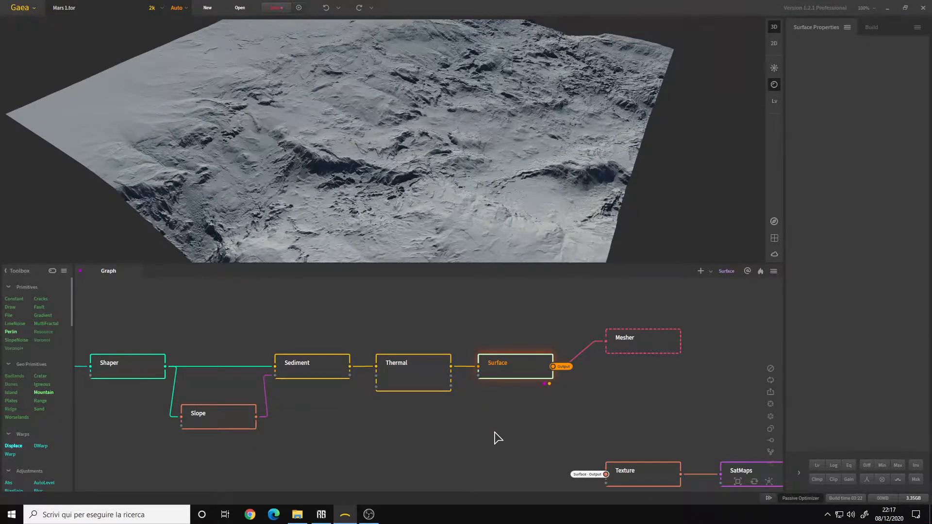
- Check the Surface node's Rocky 10% settings against Thermal, then return to Surface
left_click(497, 363)
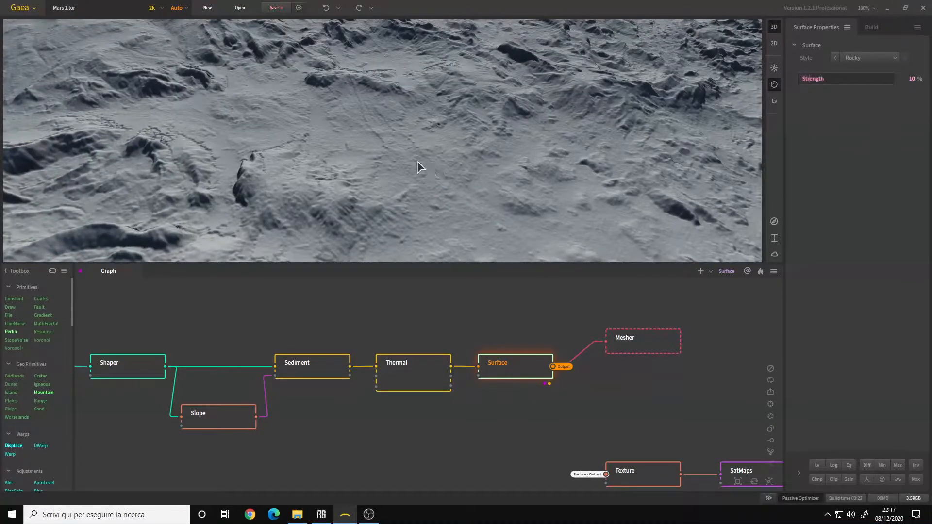
left_click(413, 362)
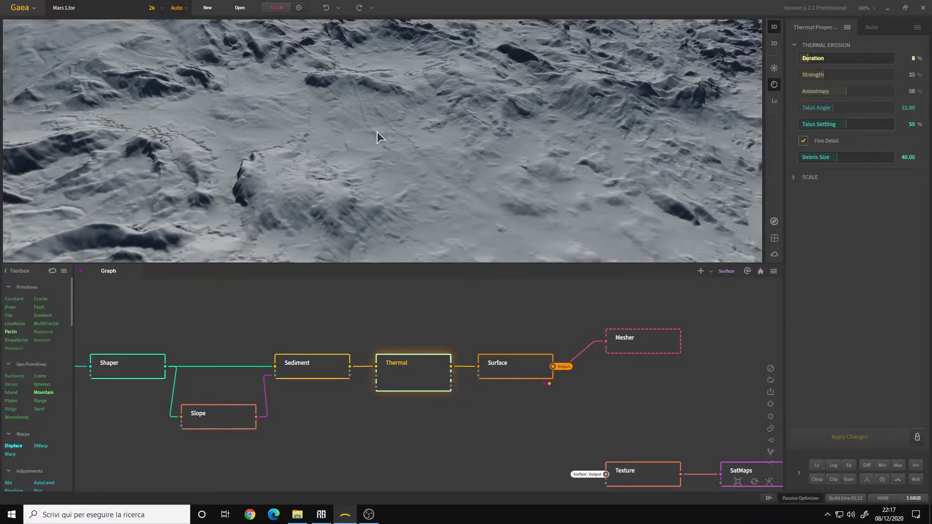
mouse_move(511, 373)
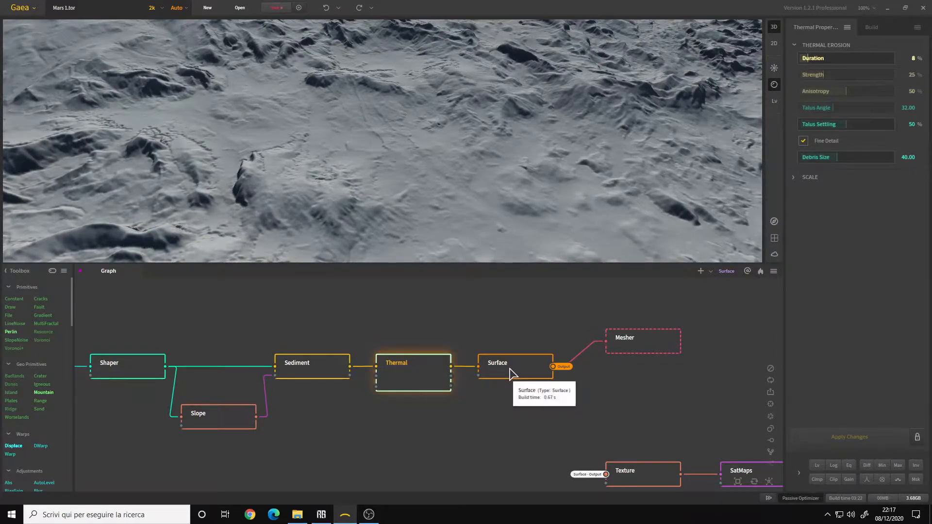
left_click(514, 362)
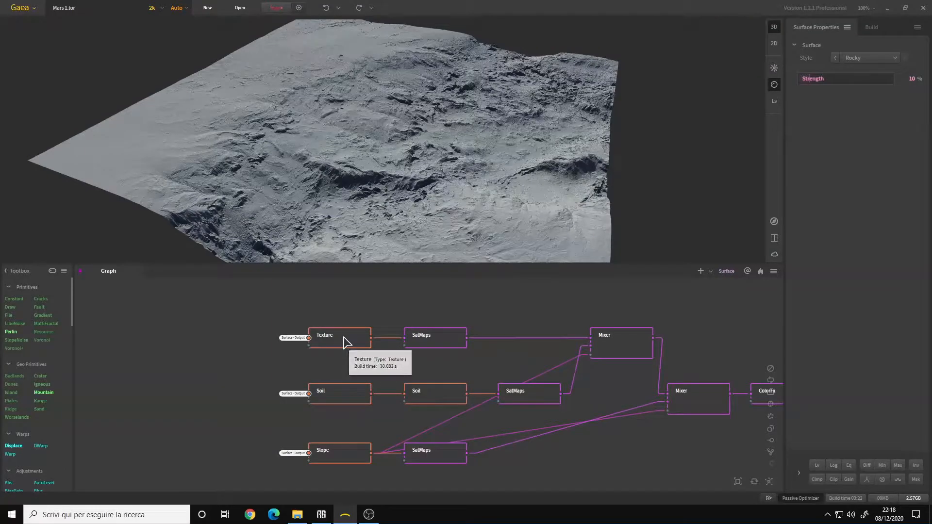
- Preview the Texture node's mask, then the SatMaps node's orange-brown Rocky 0023 map
left_click(339, 334)
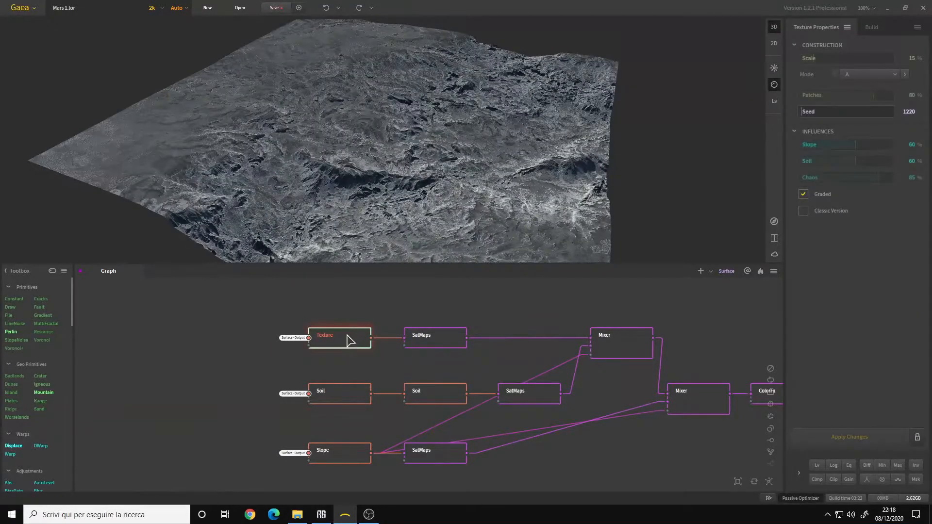
mouse_move(356, 339)
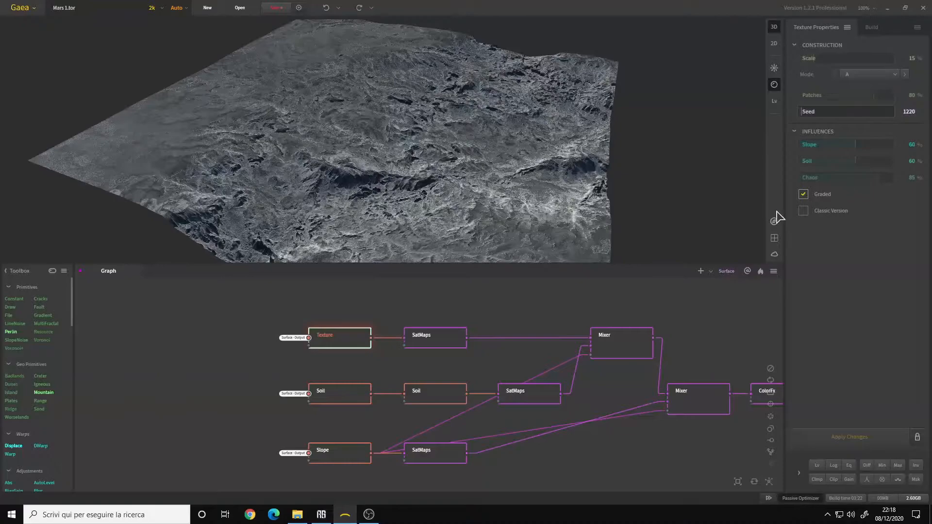
left_click(434, 338)
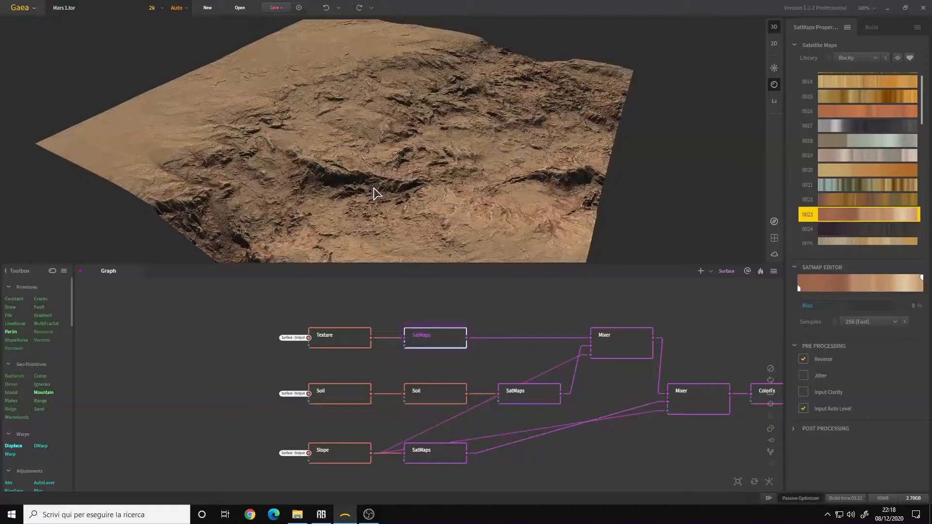
- Inspect the Soil node's speckled mask with its Power and Graded settings
left_click(294, 378)
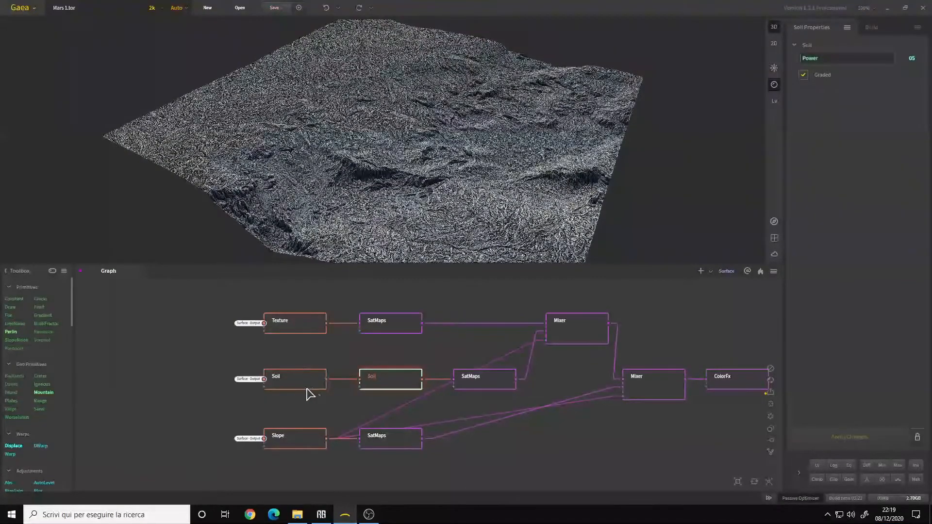
mouse_move(288, 386)
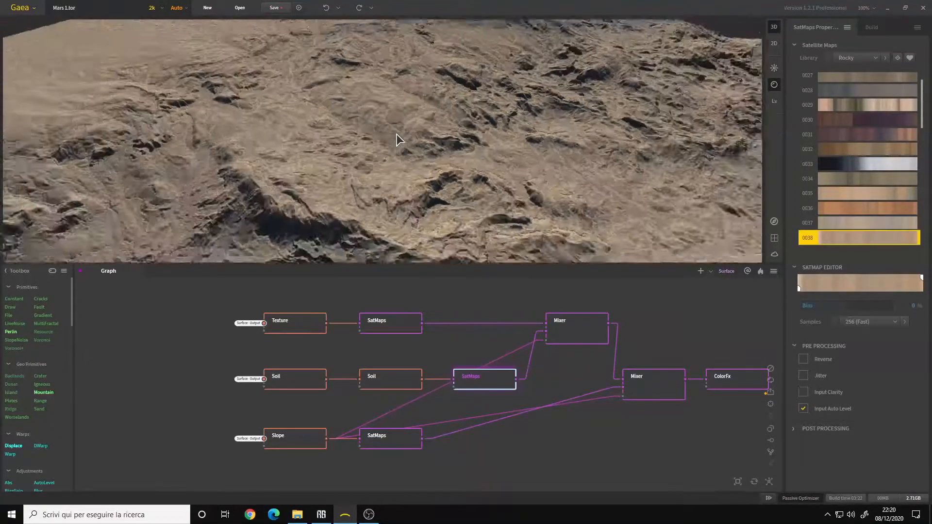
- Review the first Mixer's 80% swapped blend, briefly checking the Slope node
left_click(576, 328)
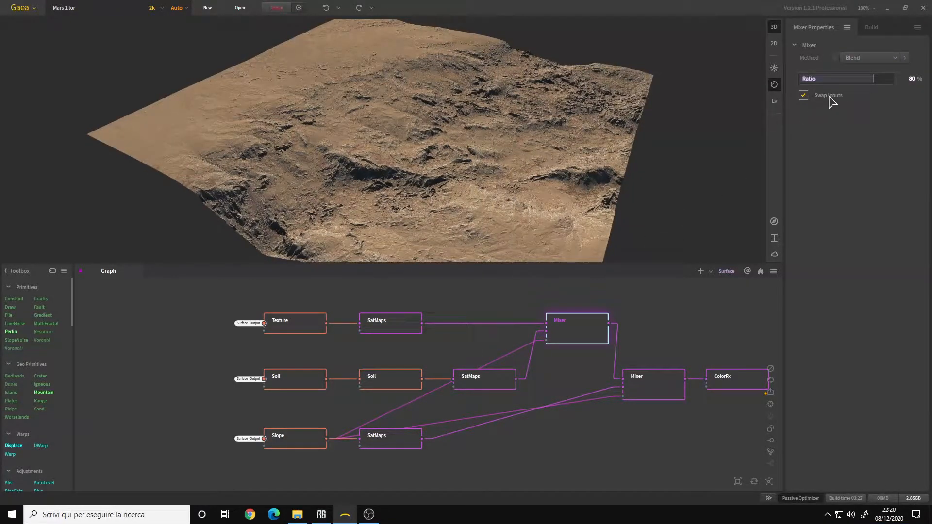
mouse_move(546, 341)
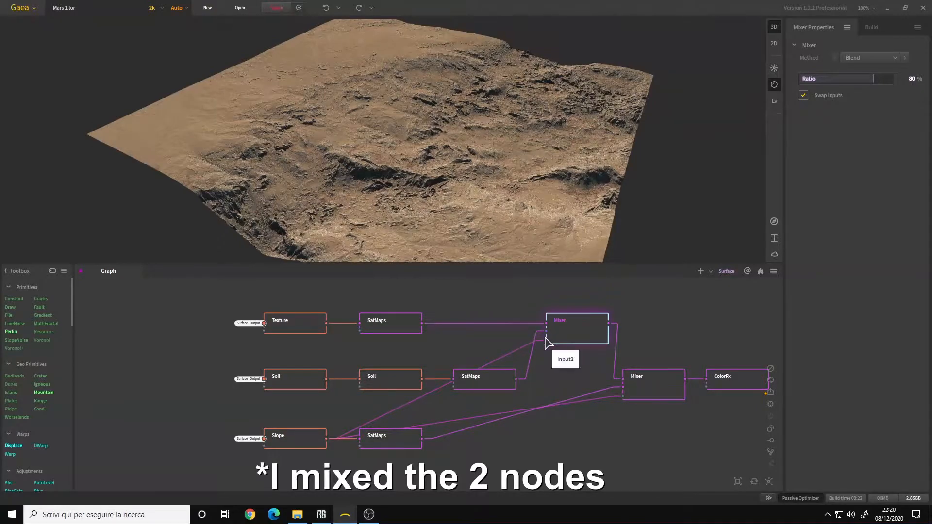
left_click(294, 438)
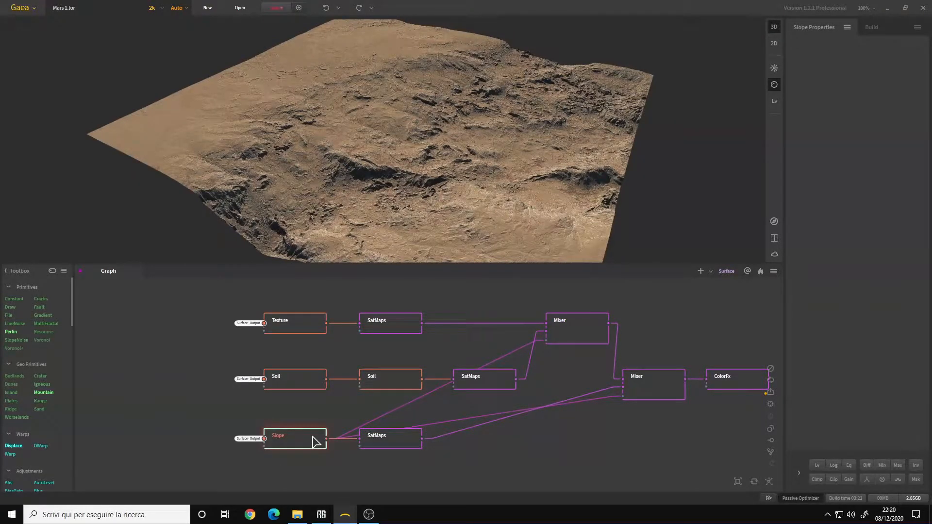
left_click(294, 438)
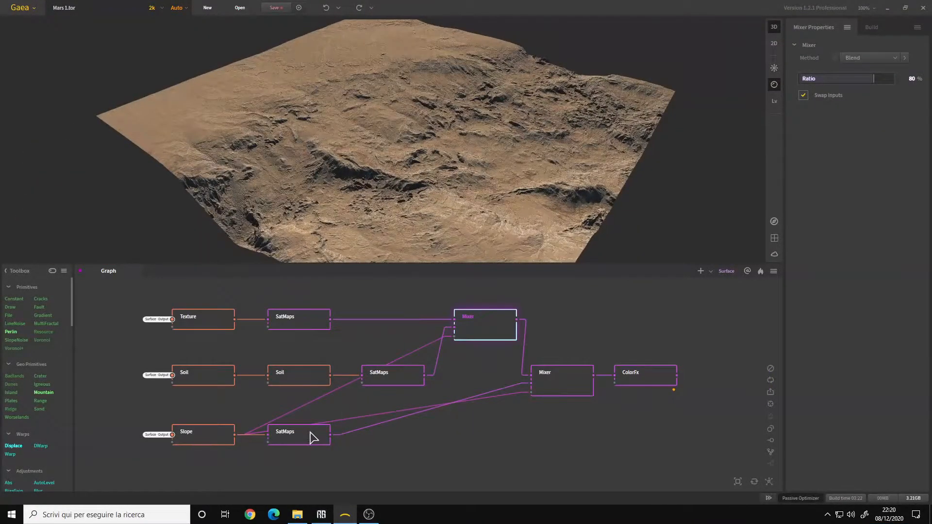
- Give the Slope SatMaps node orange preset 0016 and preview the Slope mask
left_click(299, 432)
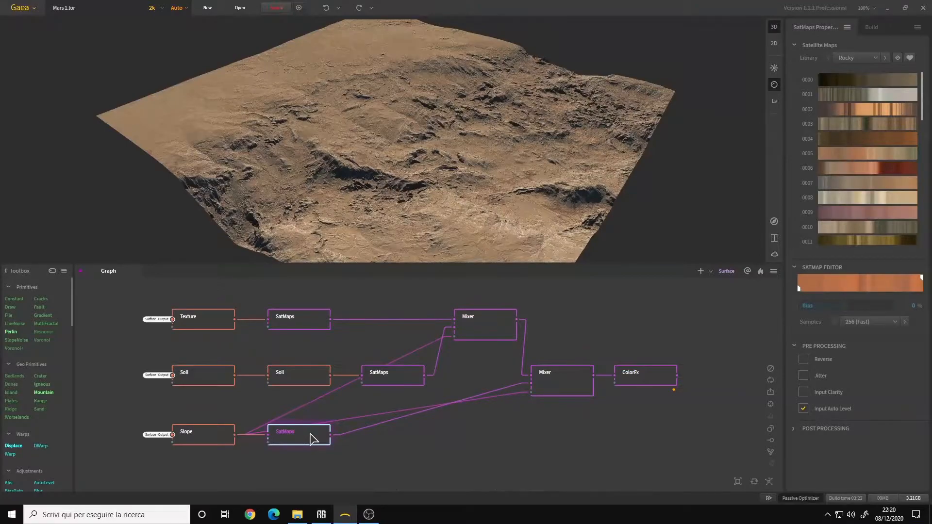
left_click(866, 237)
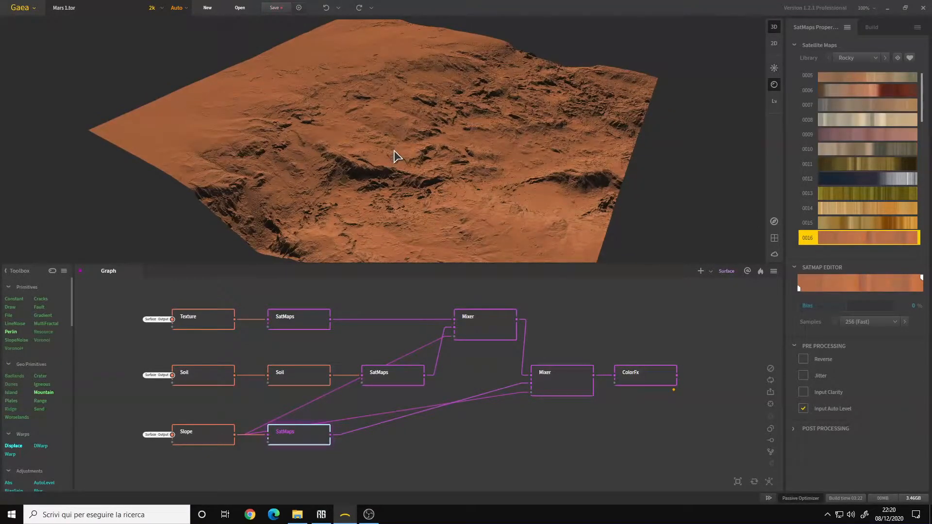
left_click(561, 380)
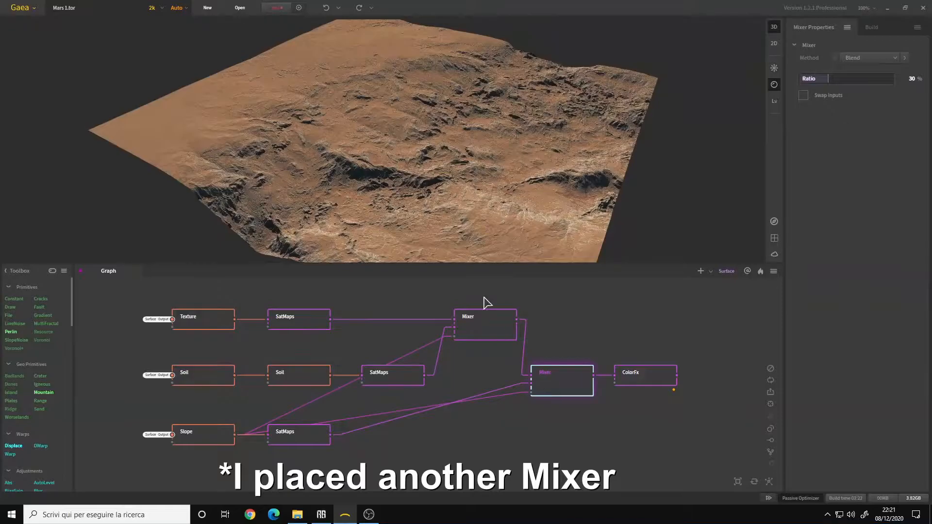
left_click(203, 434)
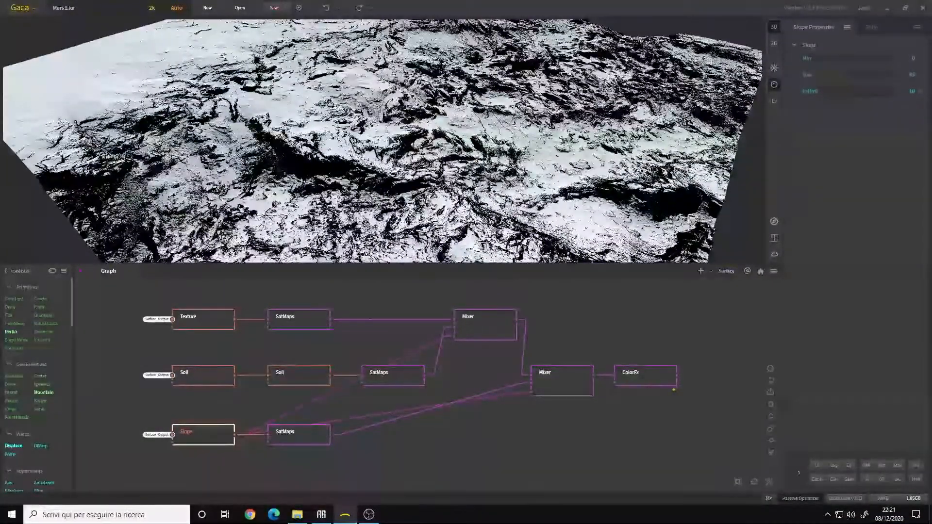
- Compare the Mixer blends, including the 30% second Mixer, then preview ColorFx adjustments
left_click(561, 381)
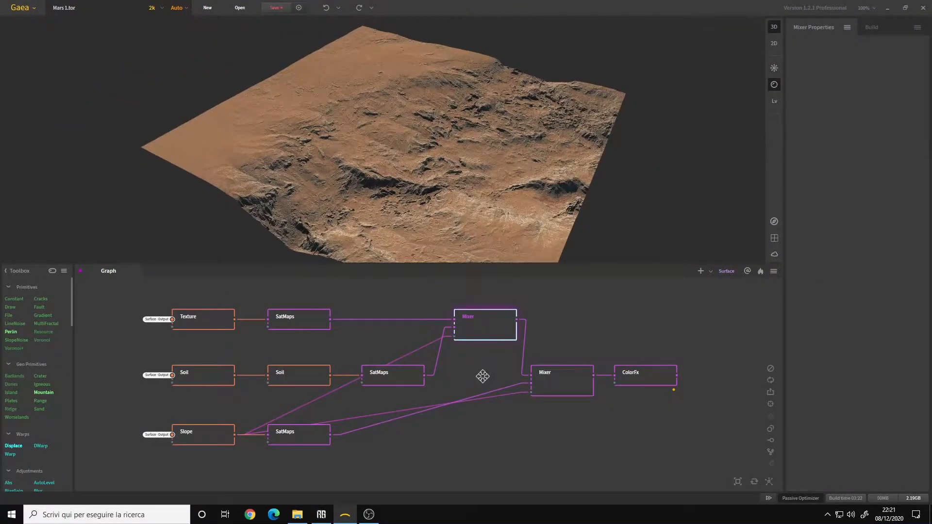
left_click(560, 381)
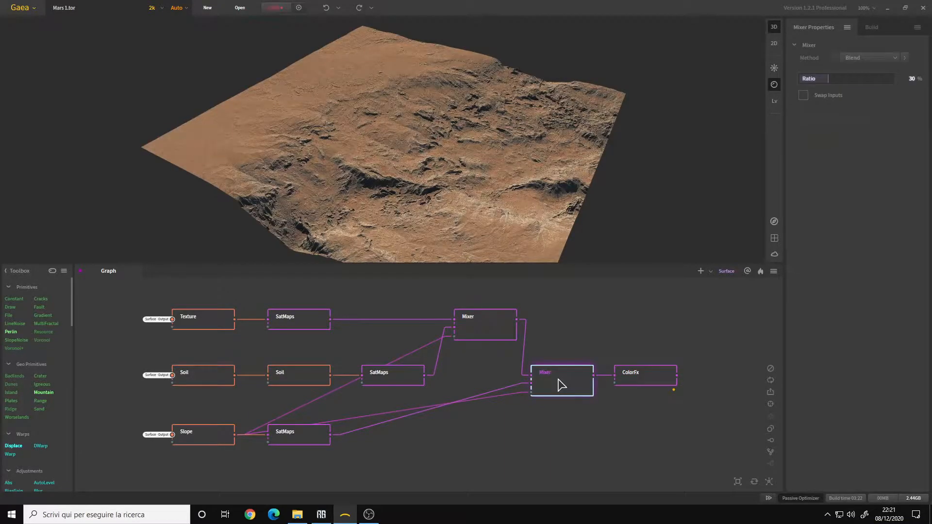
left_click(644, 373)
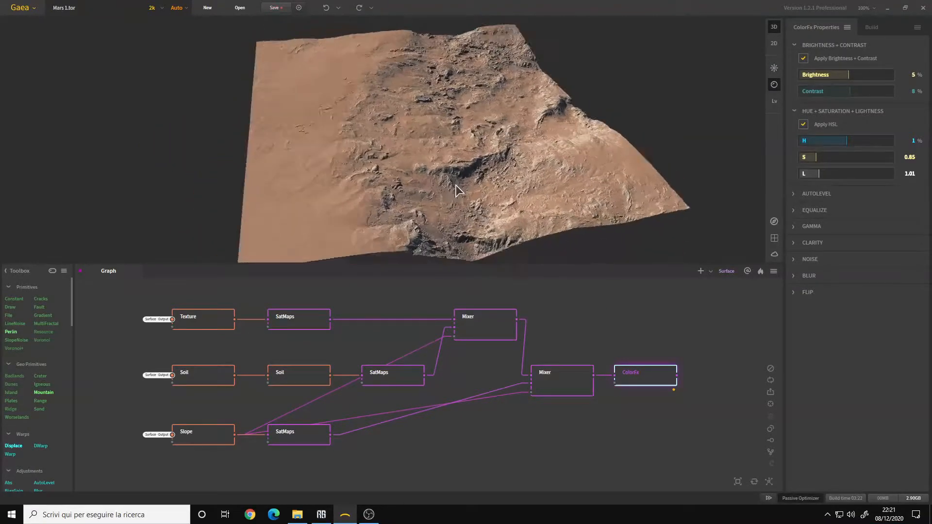
- Orbit the view to inspect the Mars terrain after the ColorFx tone adjustments
left_click_drag(458, 190, 448, 165)
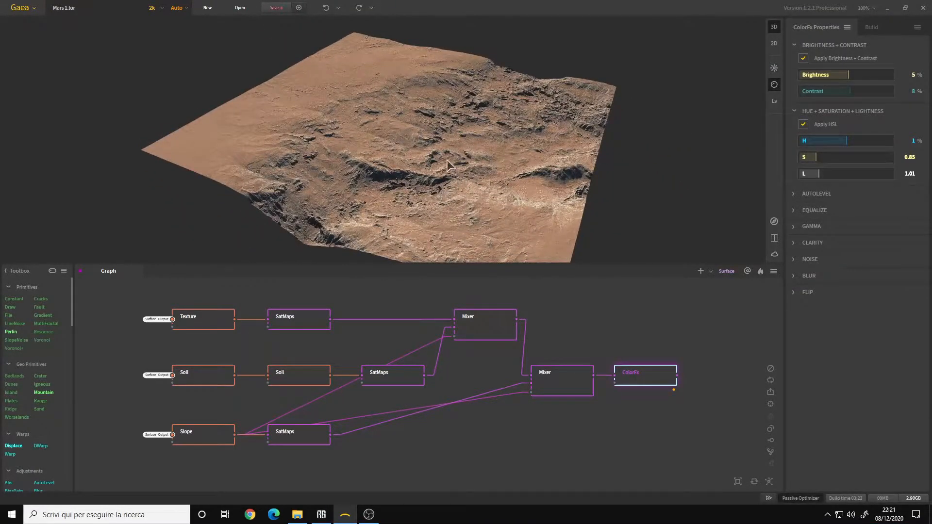